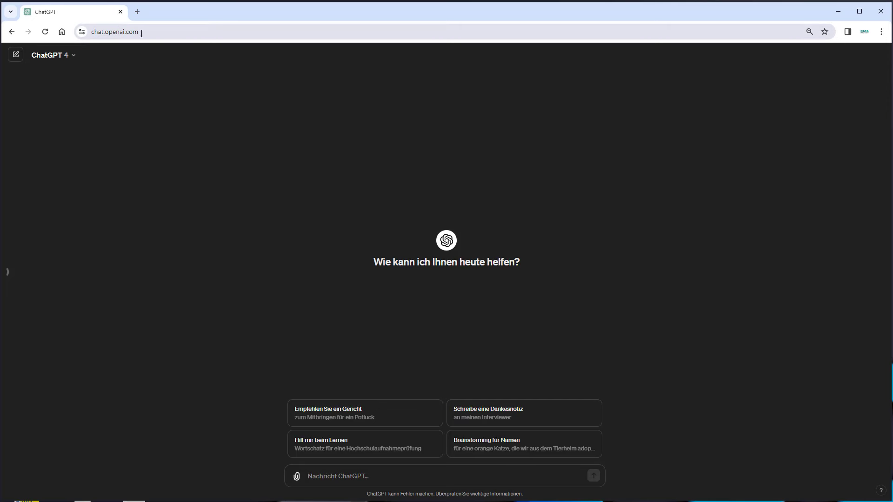
{"action": "mouse_move", "coordinate": [53, 59]}
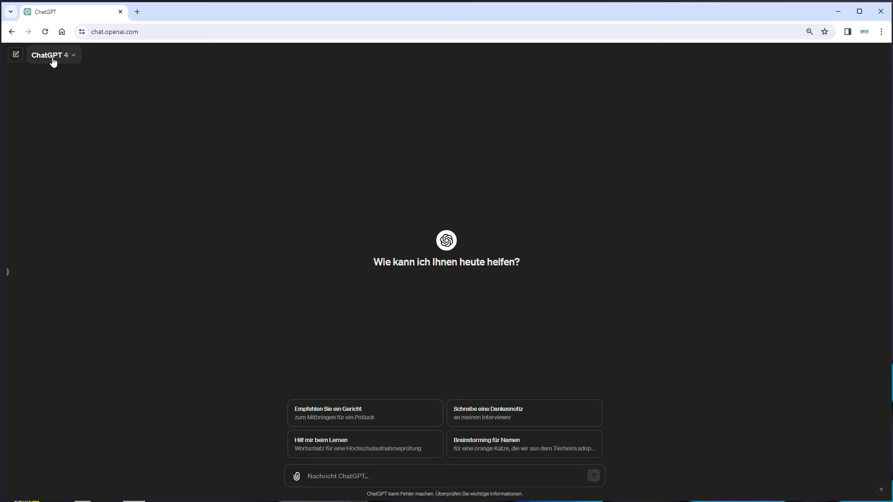
Choose GPT-4 as the model for the new chat
{"action": "left_click", "coordinate": [50, 55]}
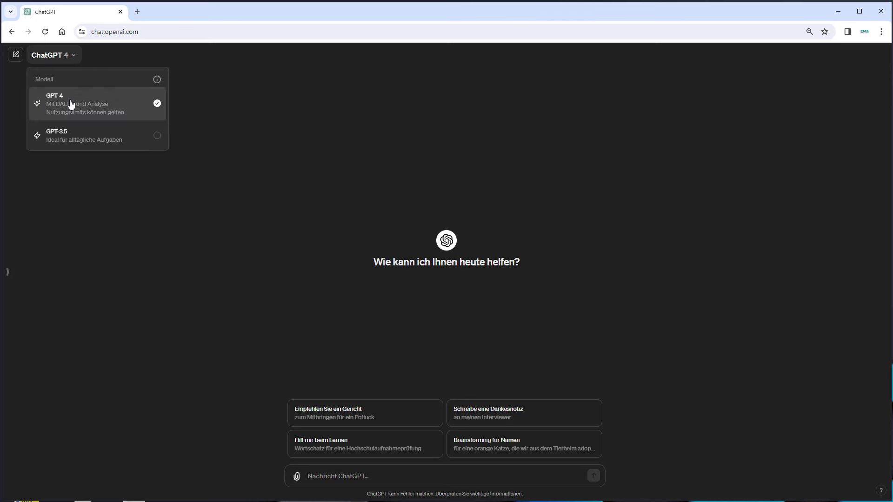
{"action": "left_click", "coordinate": [54, 103]}
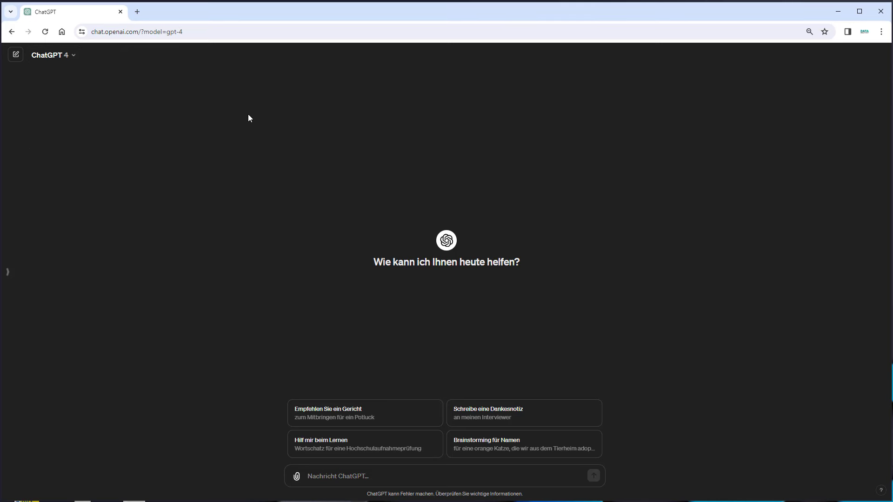
{"action": "mouse_move", "coordinate": [328, 492]}
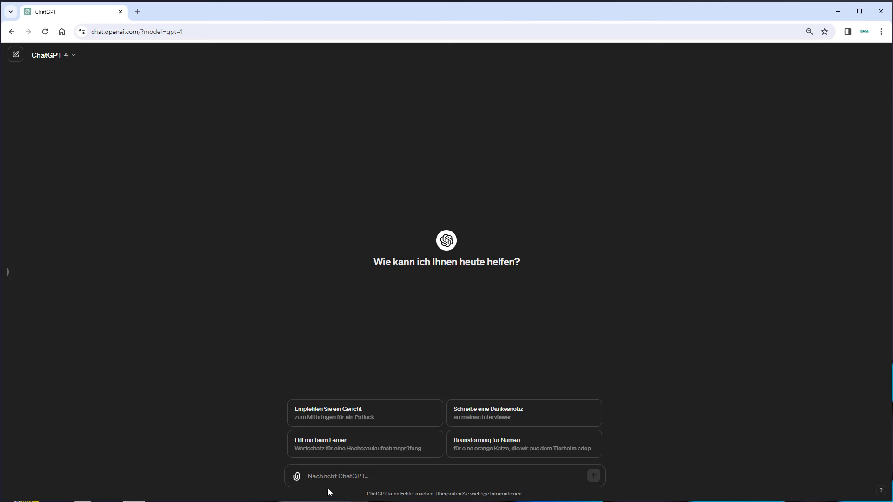
Send the prompt 'create an image of a cat sitting in front of a sunflower'
{"action": "type", "text": "create an image of a cat"}
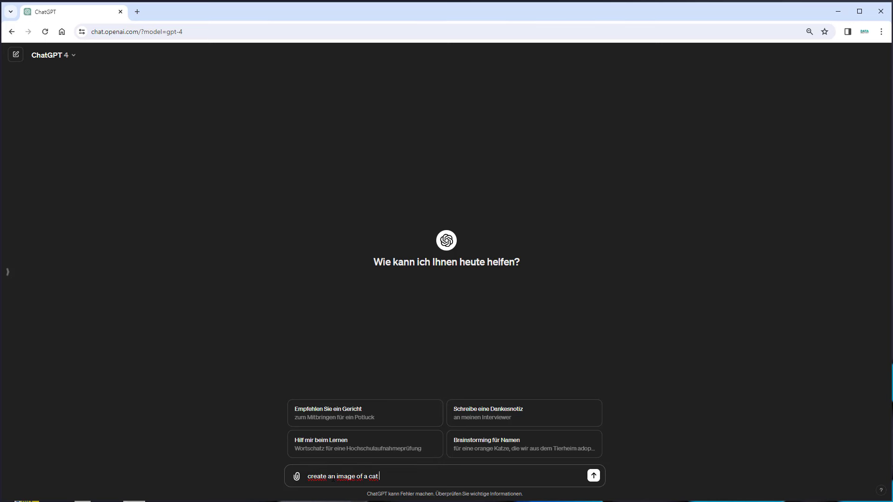
{"action": "type", "text": "sitting in fro"}
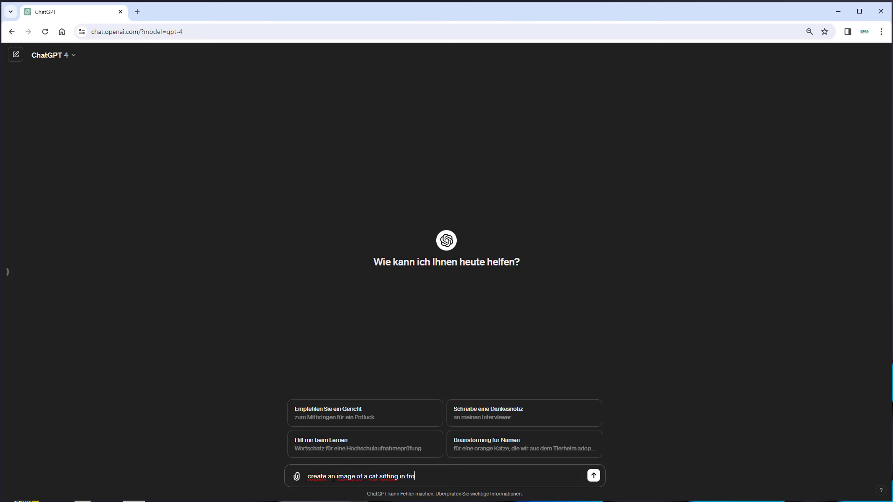
{"action": "type", "text": "nt of a"}
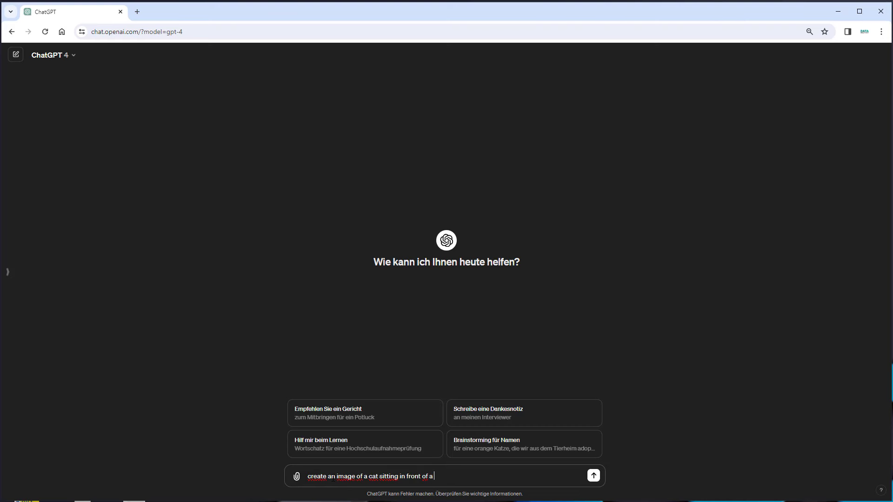
{"action": "type", "text": "sunflowe"}
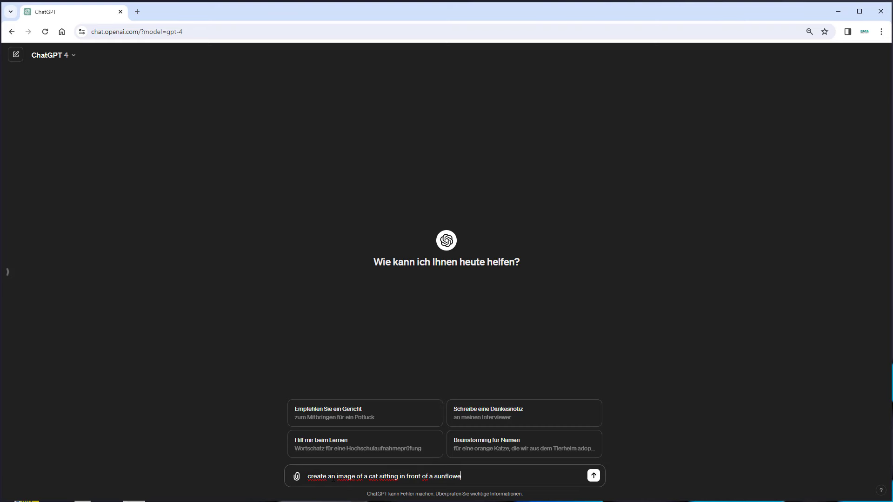
{"action": "left_click", "coordinate": [593, 476]}
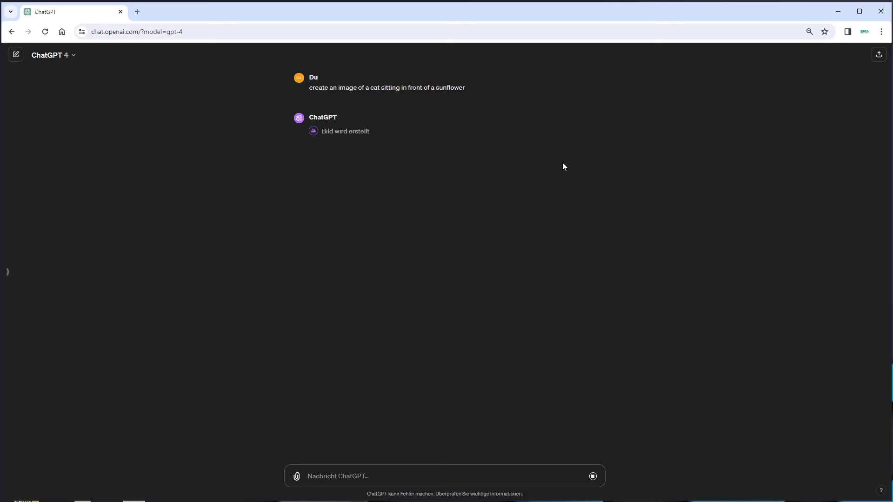
{"action": "mouse_move", "coordinate": [588, 150]}
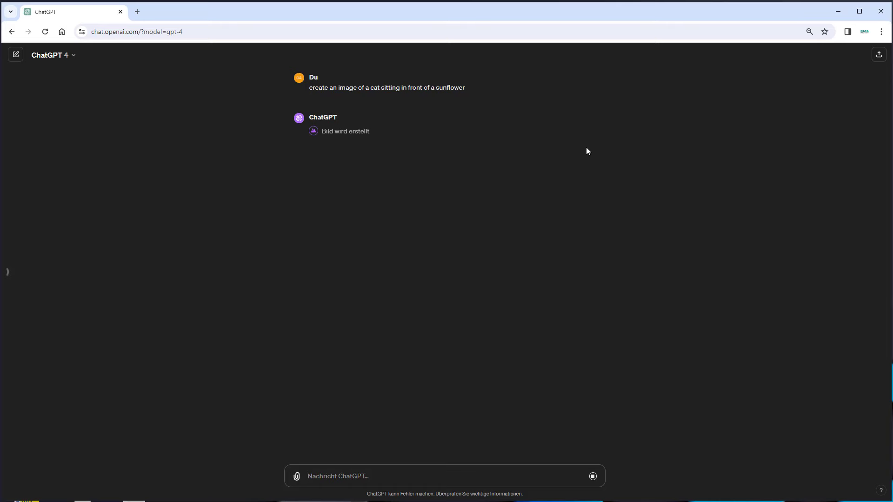
{"action": "mouse_move", "coordinate": [591, 194]}
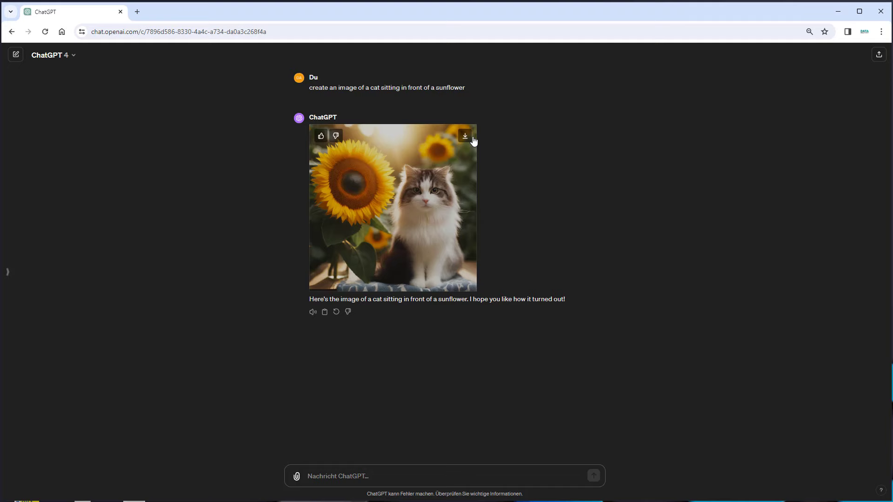
{"action": "mouse_move", "coordinate": [382, 202]}
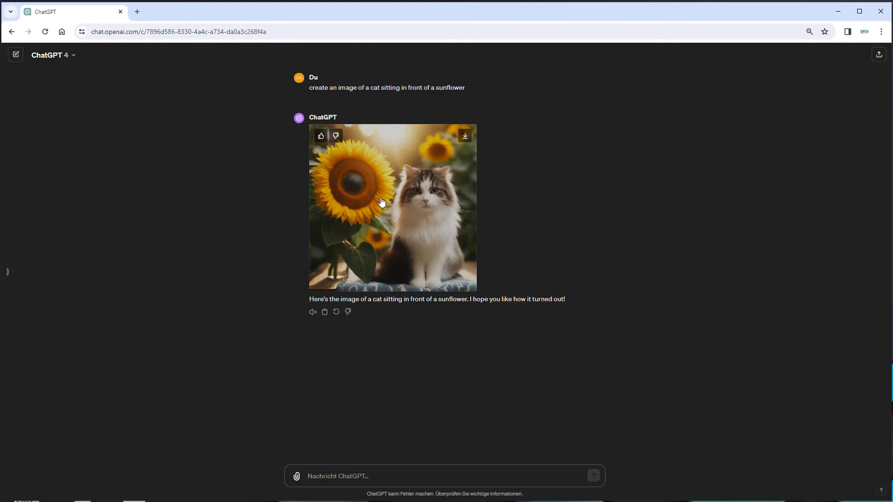
Enlarge the generated cat-and-sunflower image and show the detailed prompt behind it
{"action": "left_click", "coordinate": [392, 207]}
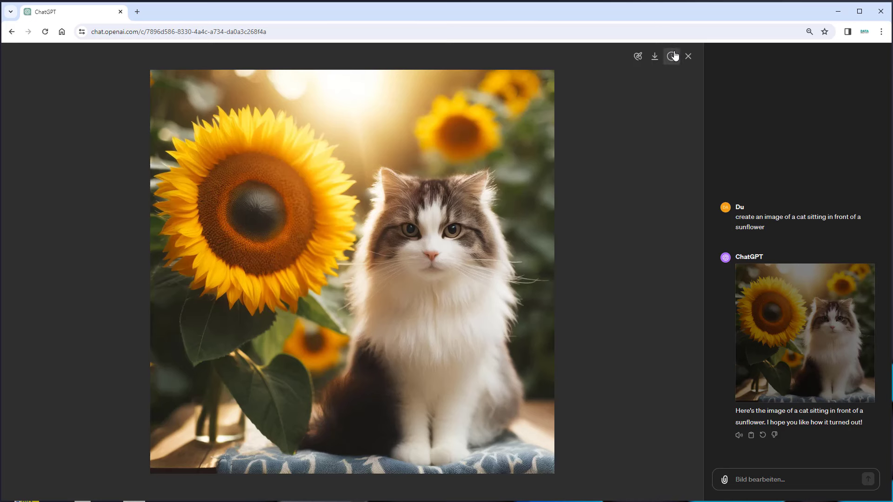
{"action": "mouse_move", "coordinate": [671, 56]}
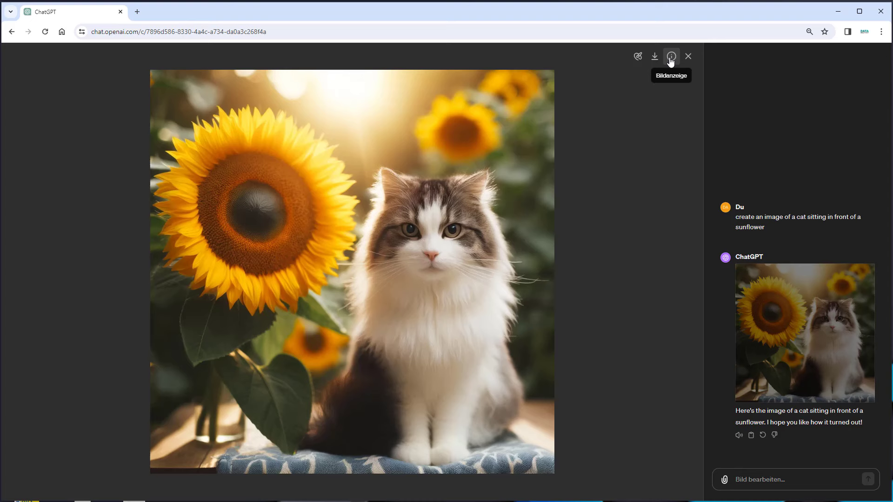
{"action": "left_click", "coordinate": [671, 57]}
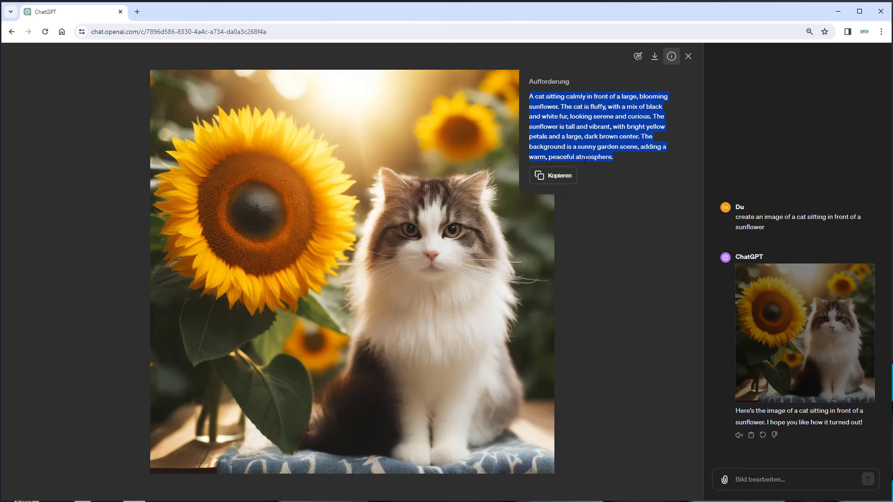
{"action": "mouse_move", "coordinate": [552, 175]}
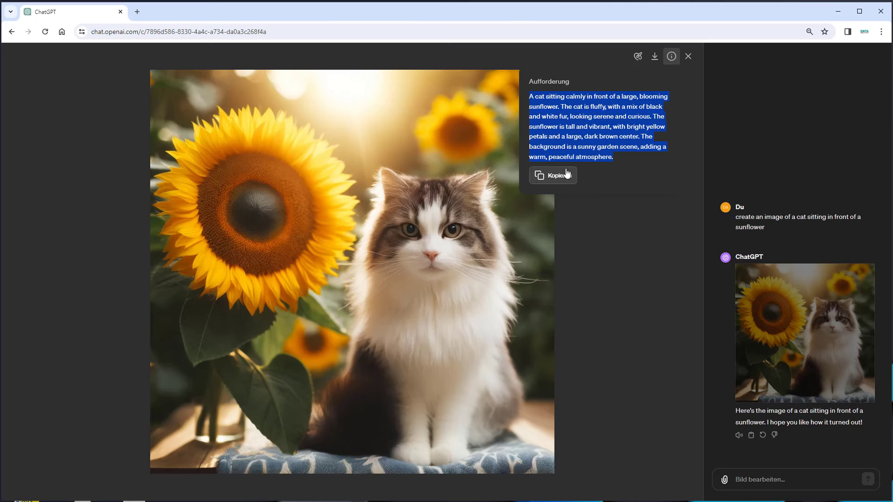
{"action": "mouse_move", "coordinate": [374, 302]}
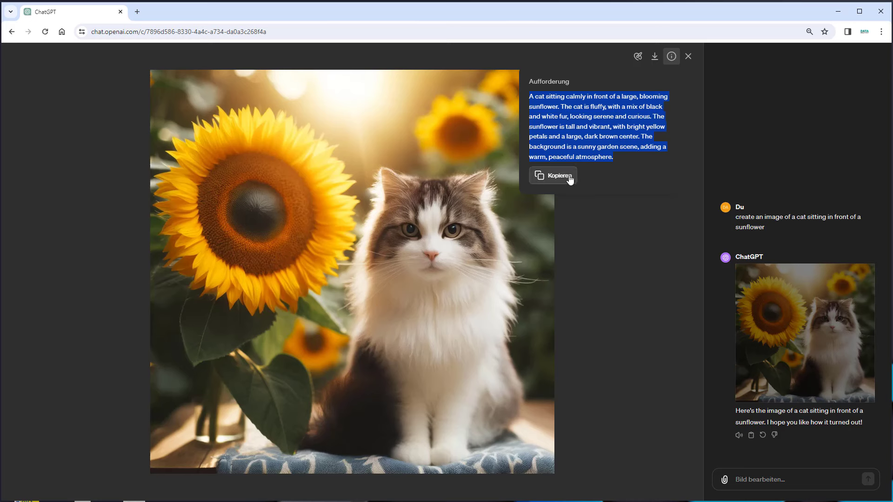
{"action": "mouse_move", "coordinate": [637, 56]}
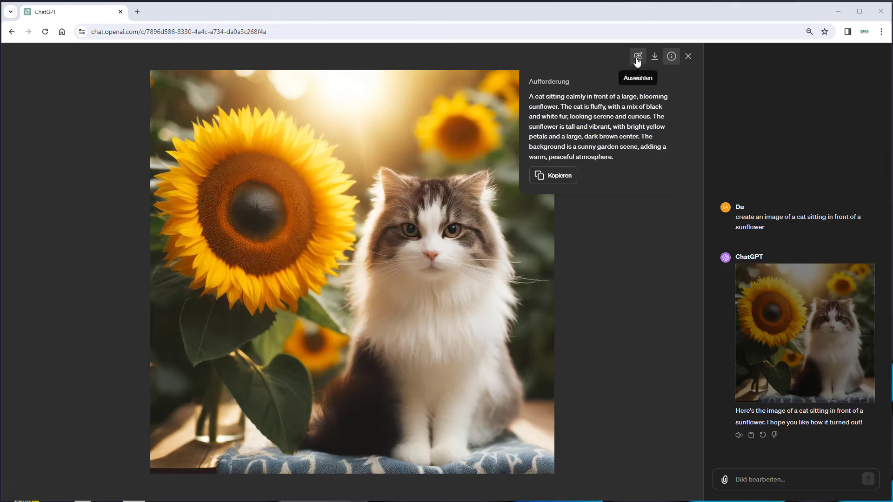
Start the selection tool and mark the cat's head as the edit area
{"action": "left_click", "coordinate": [637, 57]}
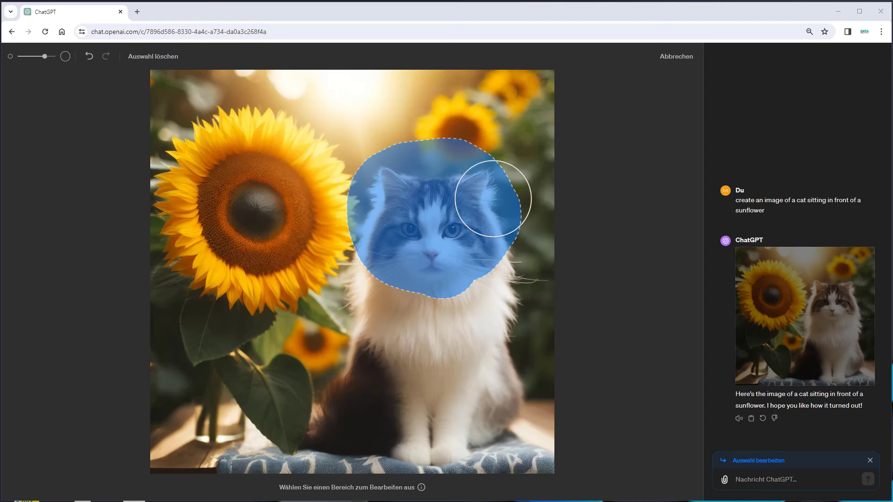
{"action": "mouse_move", "coordinate": [292, 153]}
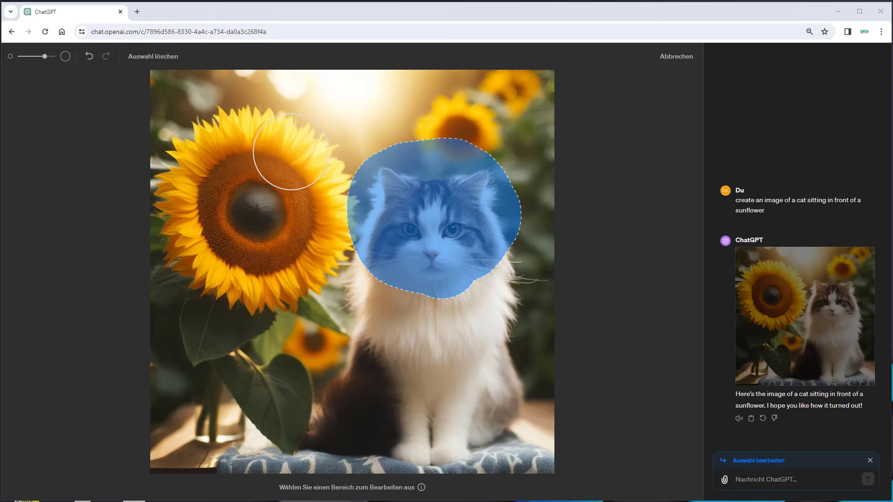
{"action": "mouse_move", "coordinate": [351, 231]}
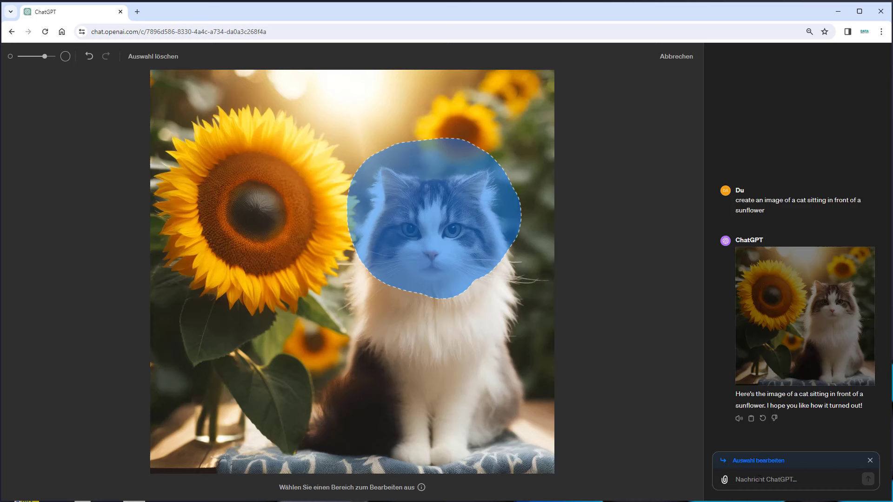
Send the edit request 'I want to add sunglasses' for the marked head area
{"action": "type", "text": "I wan"}
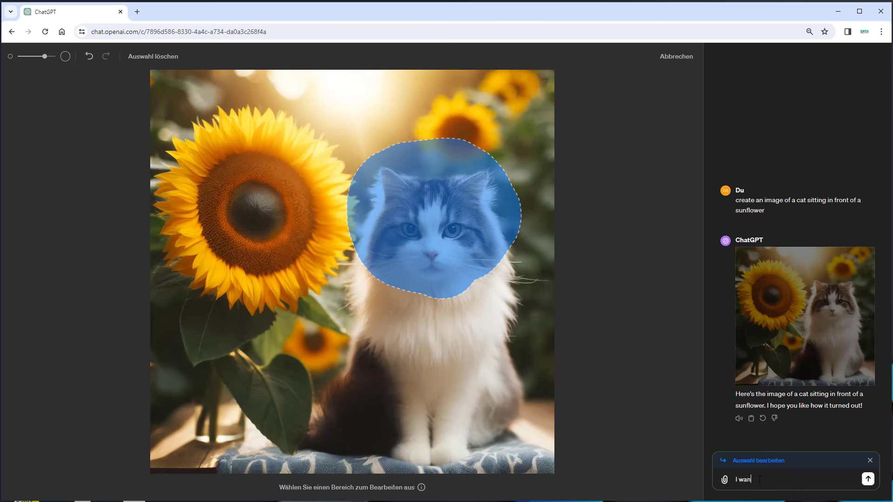
{"action": "type", "text": "t to add sung"}
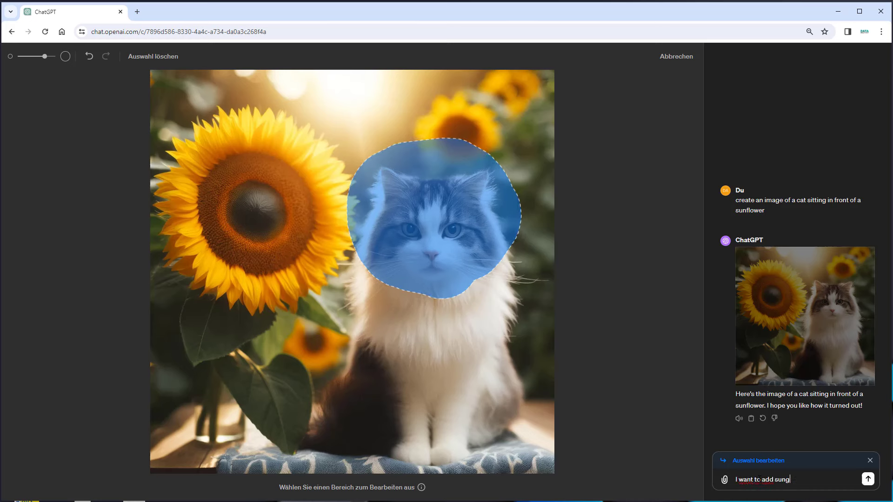
{"action": "type", "text": "lasses"}
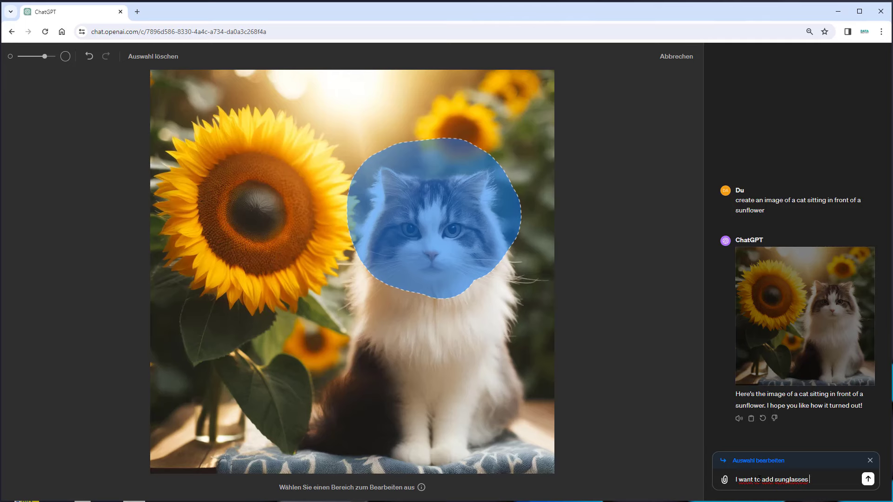
{"action": "left_click", "coordinate": [868, 479]}
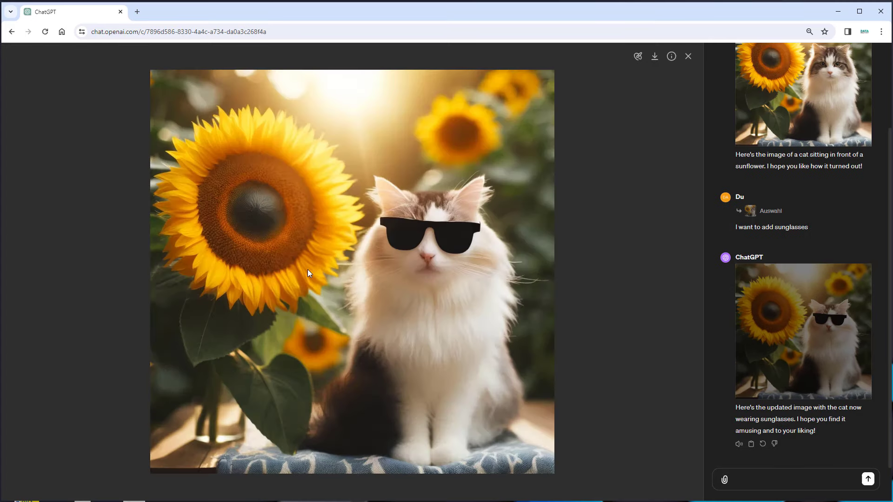
{"action": "mouse_move", "coordinate": [798, 92]}
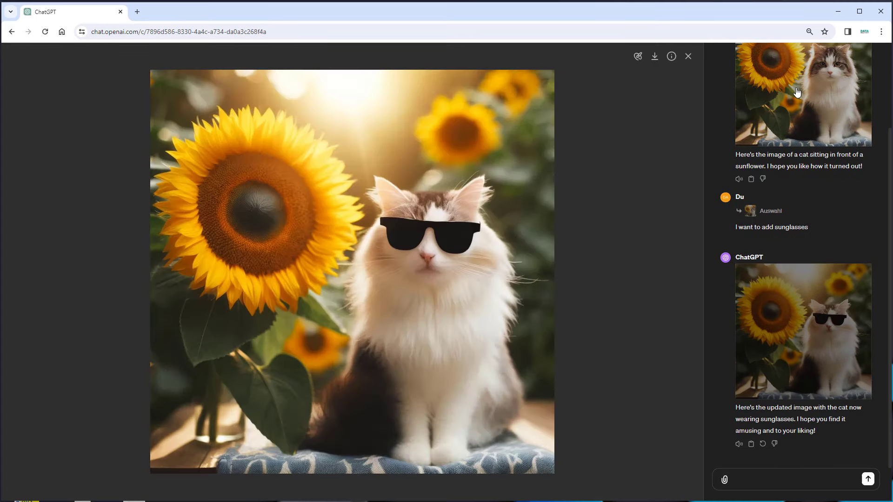
{"action": "left_click", "coordinate": [802, 94]}
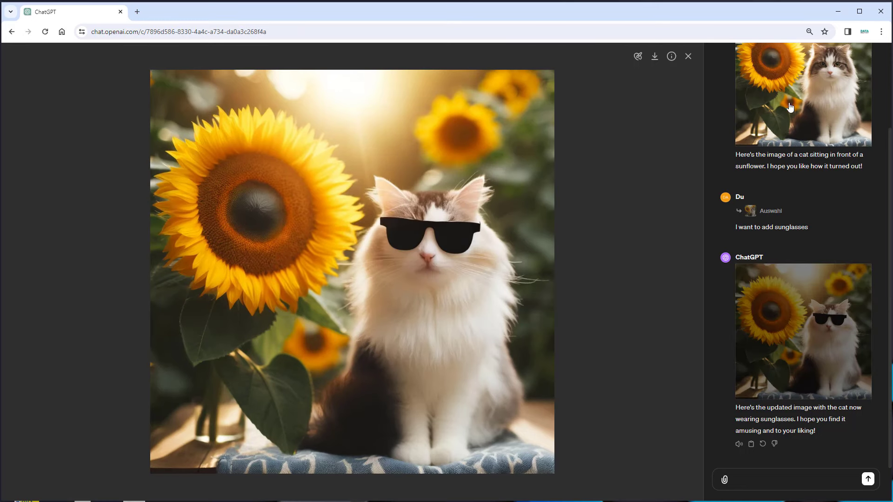
{"action": "mouse_move", "coordinate": [400, 237]}
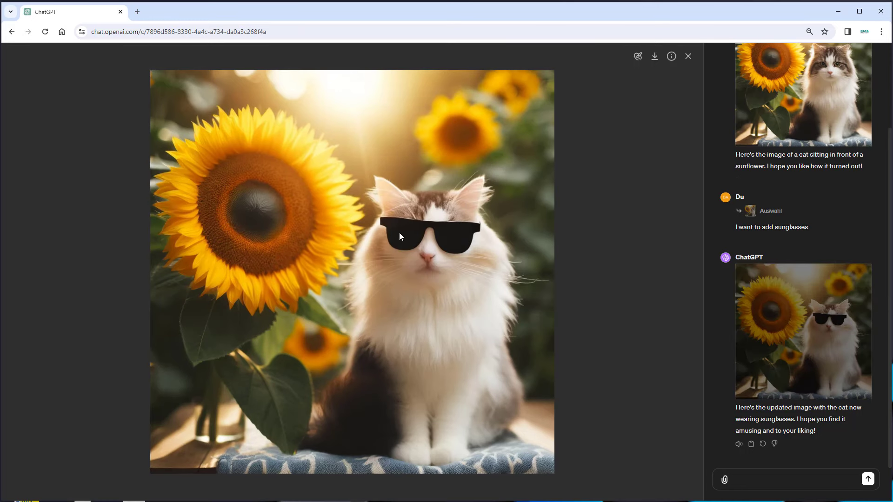
{"action": "mouse_move", "coordinate": [808, 101]}
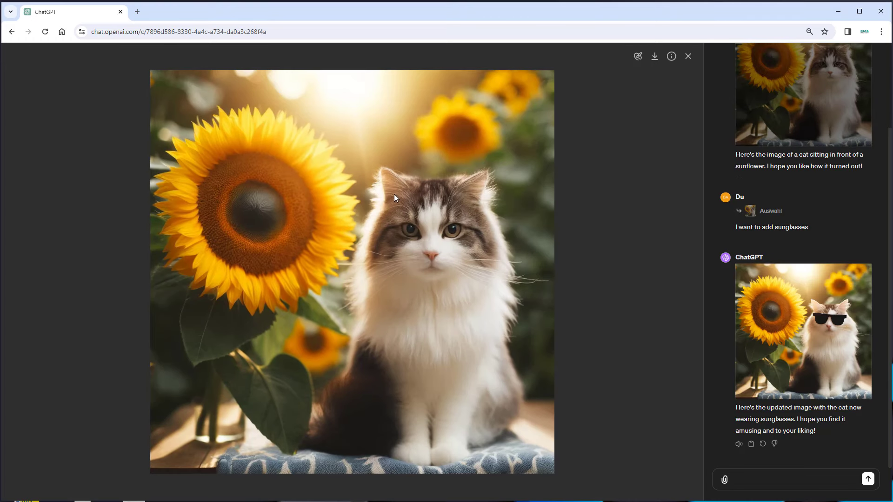
{"action": "mouse_move", "coordinate": [486, 224]}
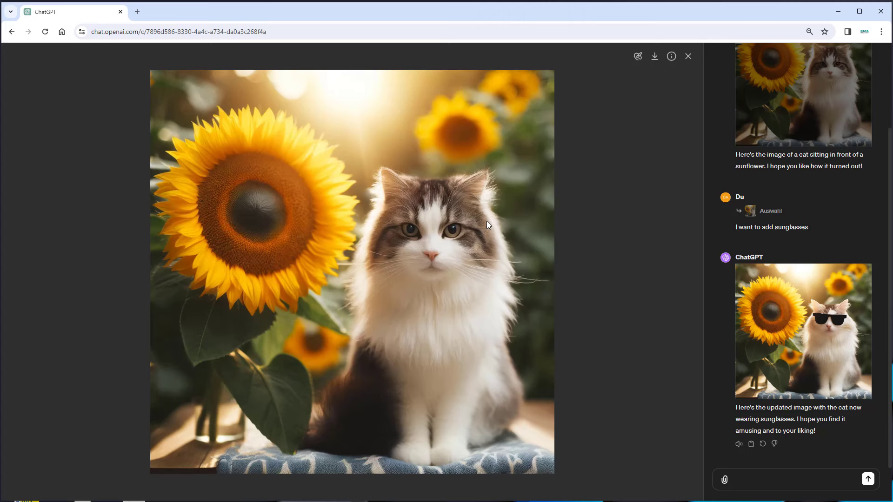
{"action": "mouse_move", "coordinate": [429, 212]}
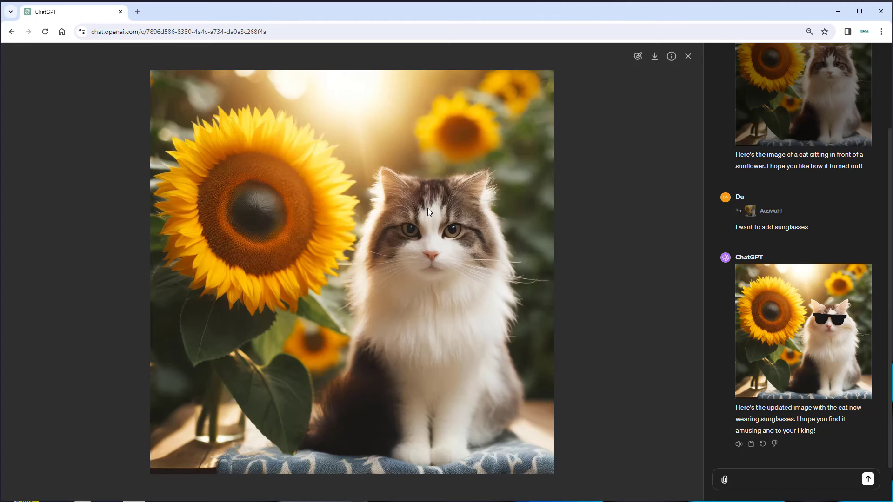
{"action": "left_click", "coordinate": [802, 331]}
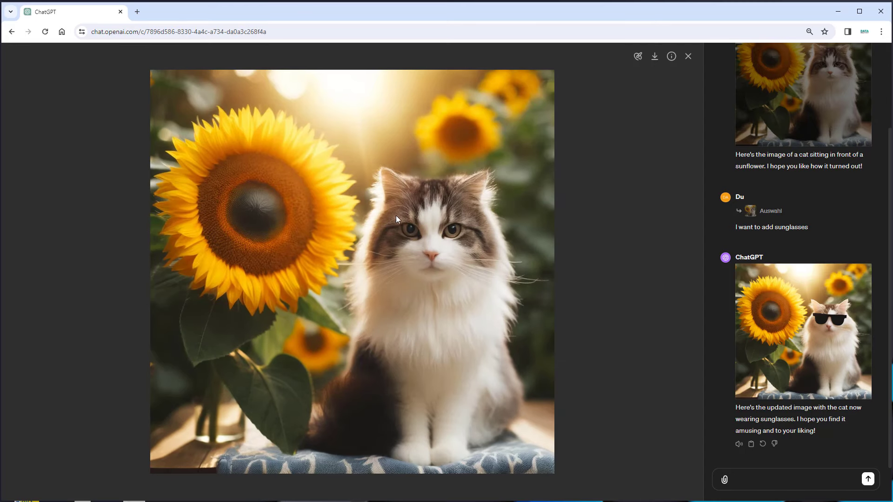
{"action": "mouse_move", "coordinate": [421, 255]}
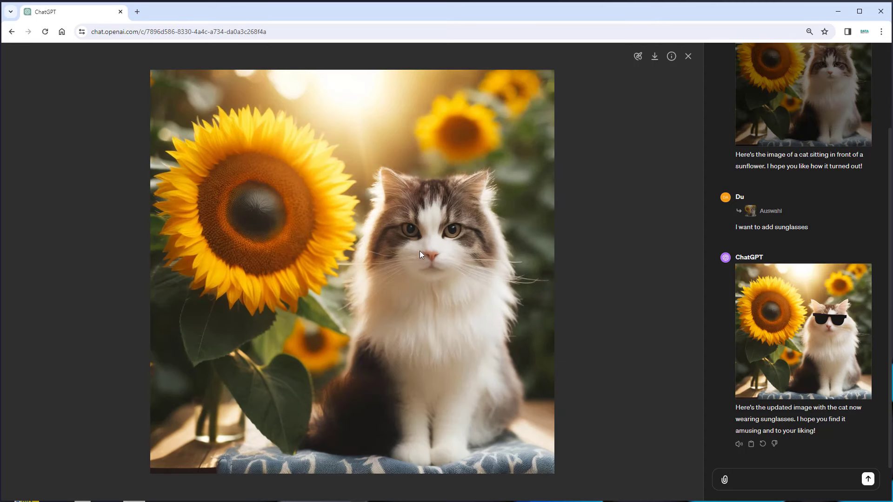
{"action": "left_click", "coordinate": [802, 331]}
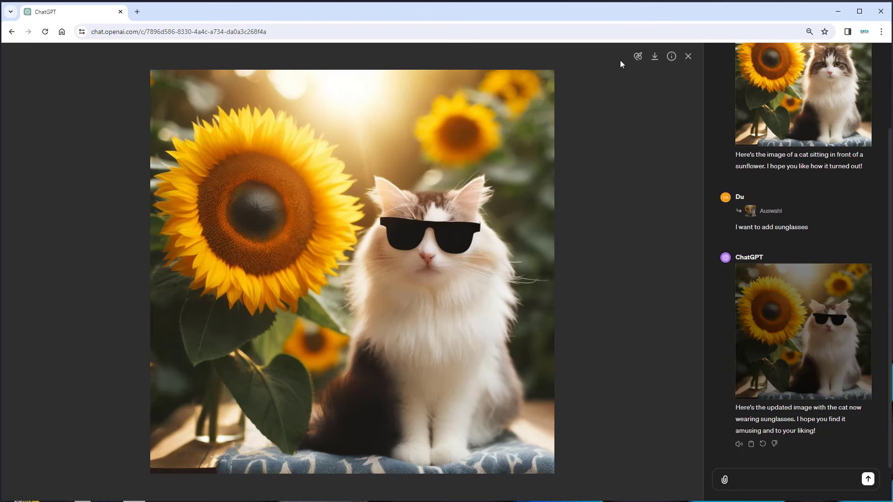
Mark the blue blanket under the cat and send the edit request 'make that red'
{"action": "left_click", "coordinate": [637, 57]}
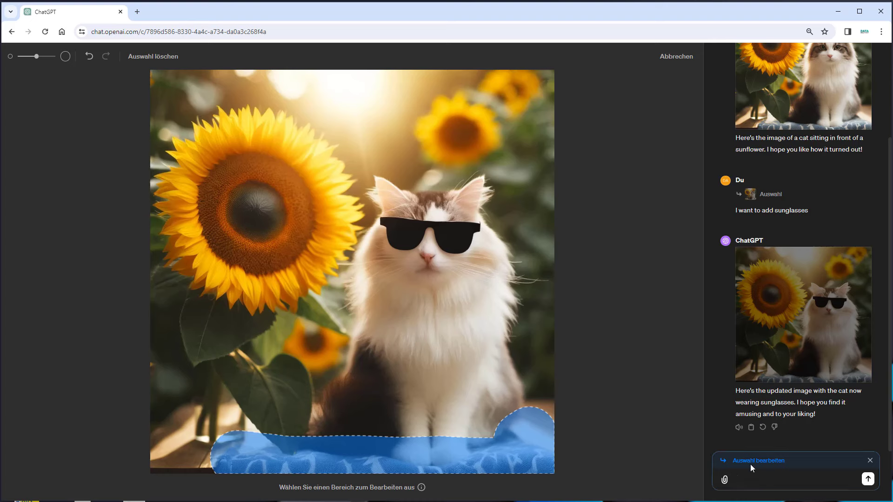
{"action": "type", "text": "make that"}
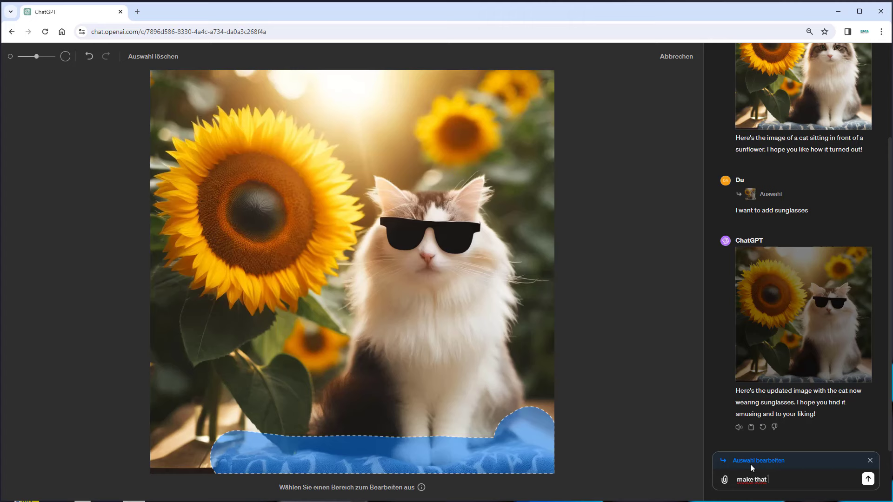
{"action": "type", "text": "red"}
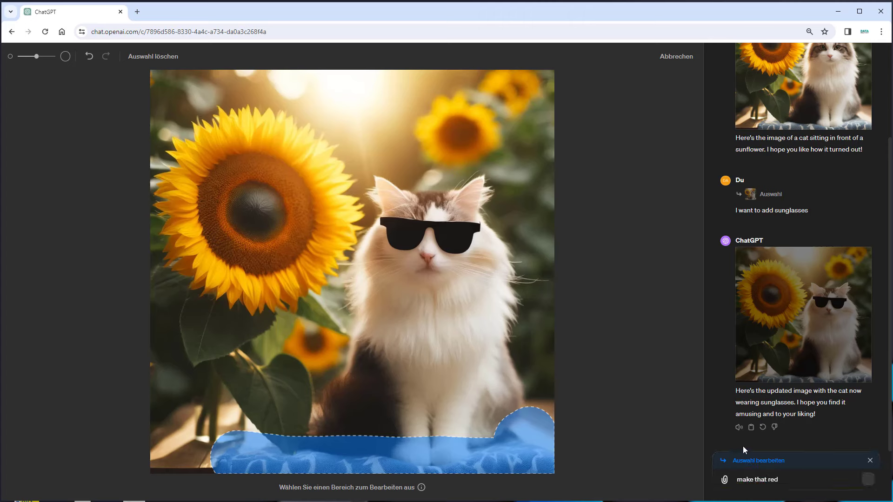
{"action": "left_click", "coordinate": [867, 479]}
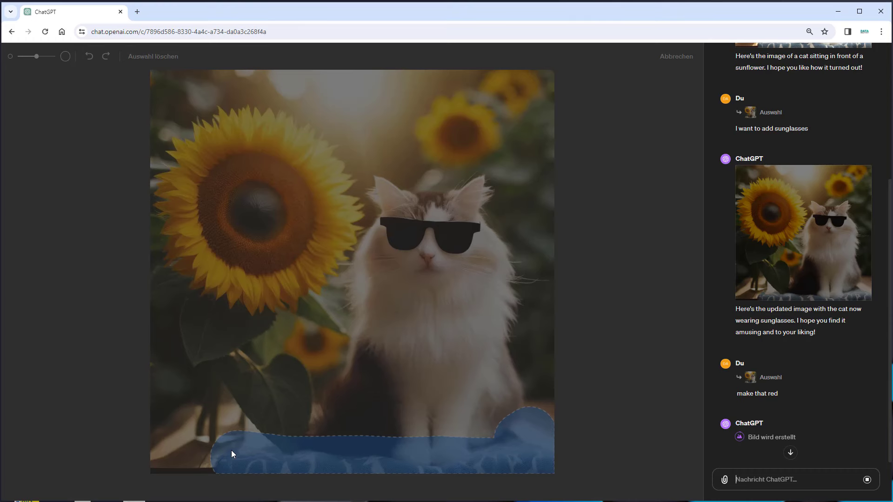
{"action": "mouse_move", "coordinate": [249, 467]}
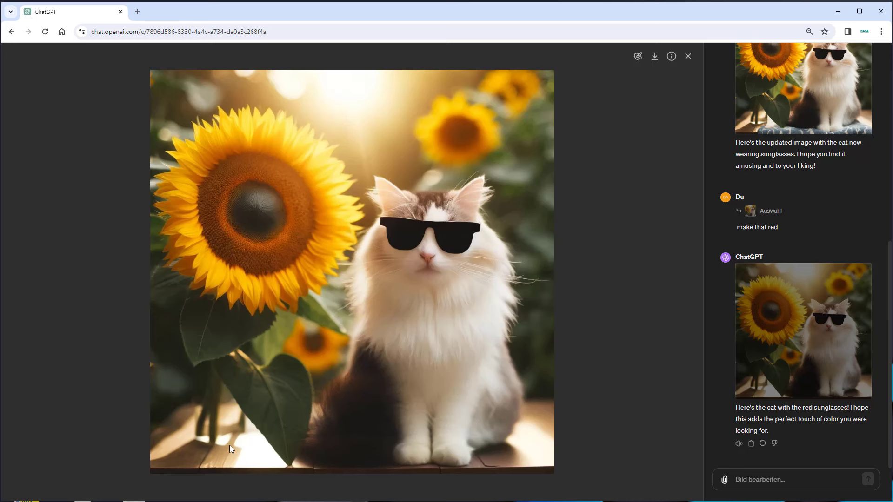
{"action": "mouse_move", "coordinate": [268, 448]}
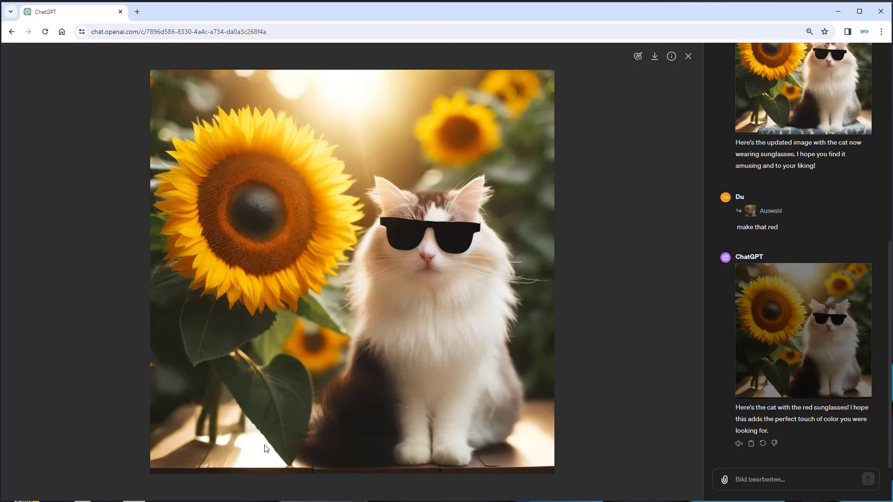
{"action": "mouse_move", "coordinate": [534, 400]}
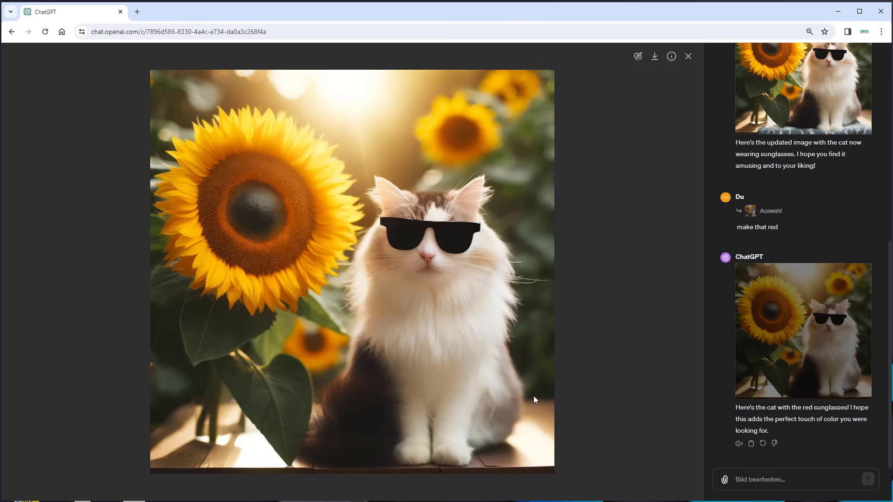
{"action": "mouse_move", "coordinate": [533, 399]}
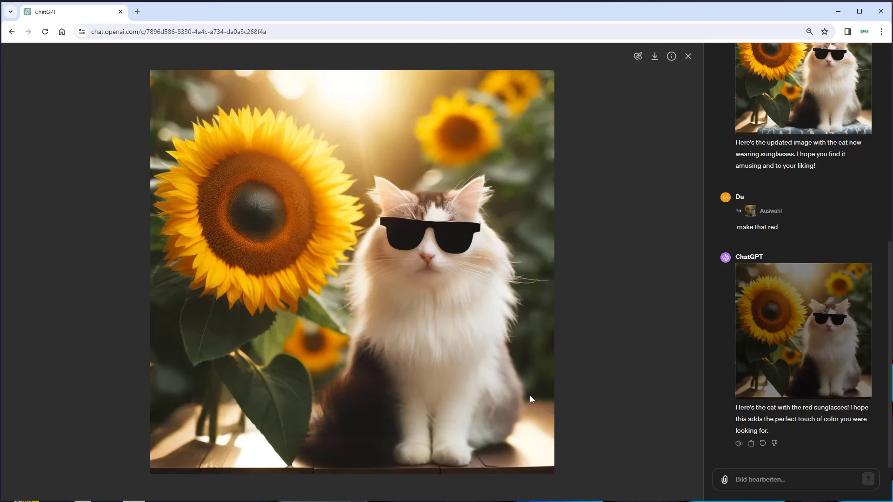
{"action": "mouse_move", "coordinate": [703, 419]}
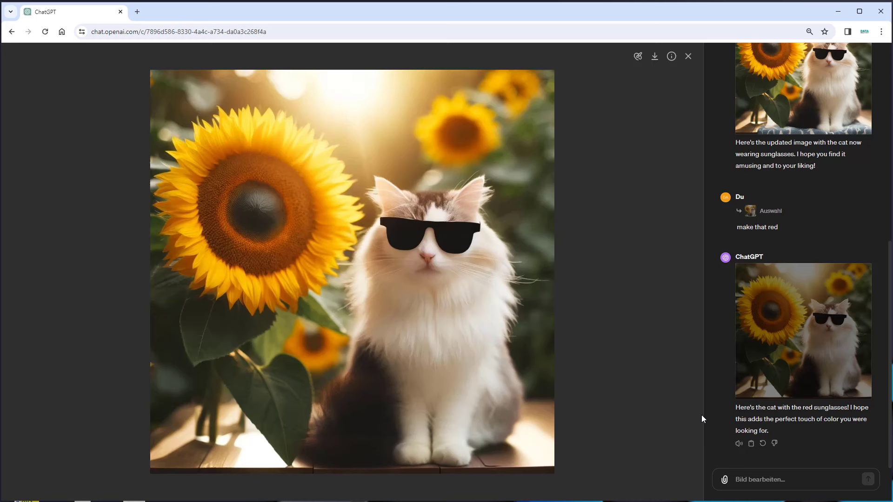
{"action": "mouse_move", "coordinate": [732, 401]}
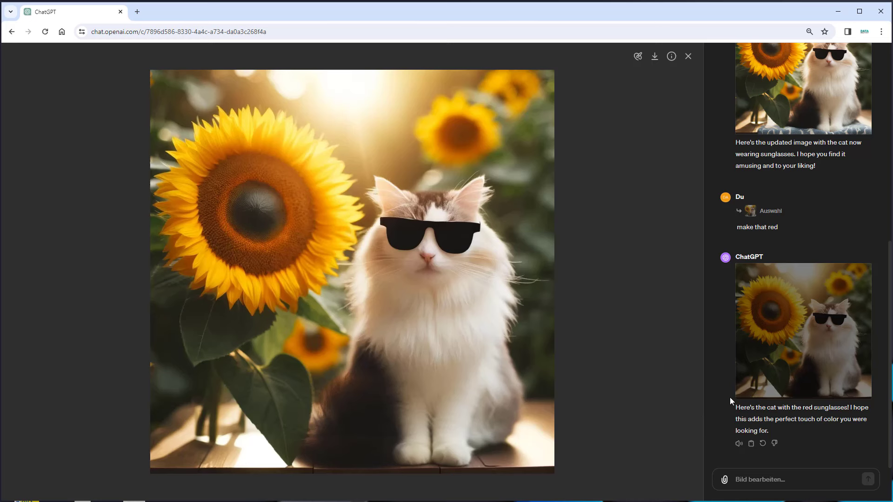
{"action": "mouse_move", "coordinate": [733, 413]}
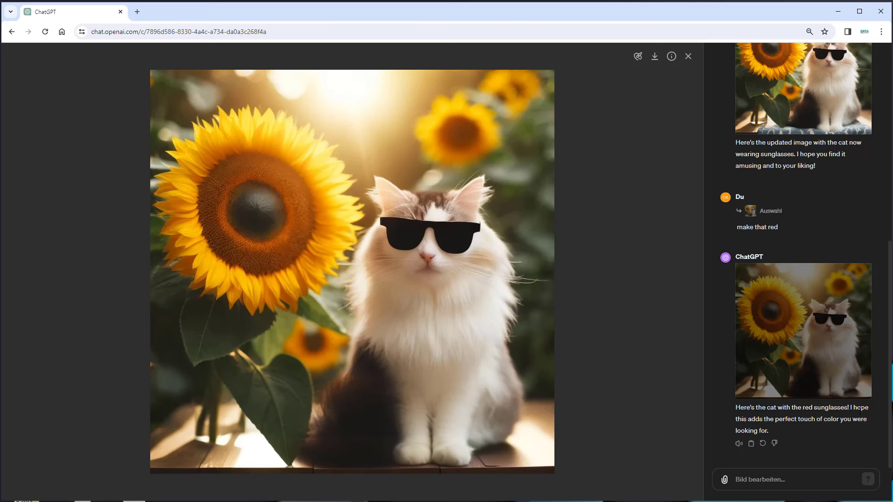
{"action": "mouse_move", "coordinate": [406, 218]}
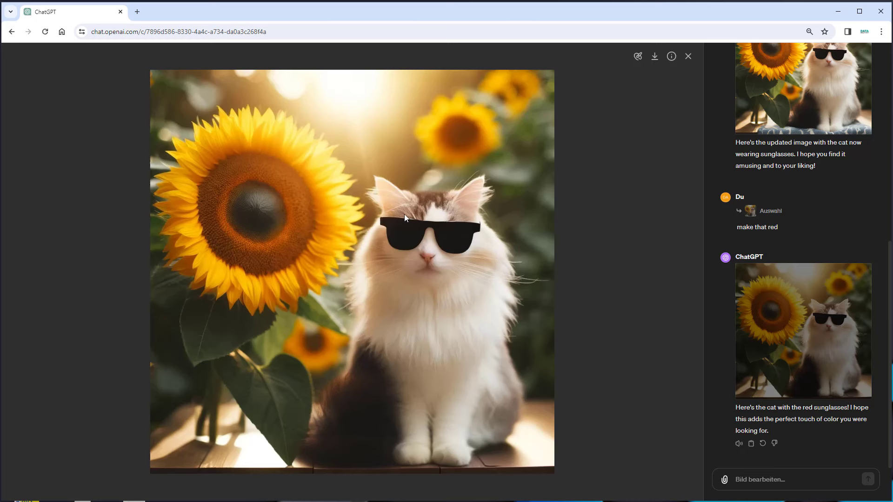
{"action": "mouse_move", "coordinate": [399, 403]}
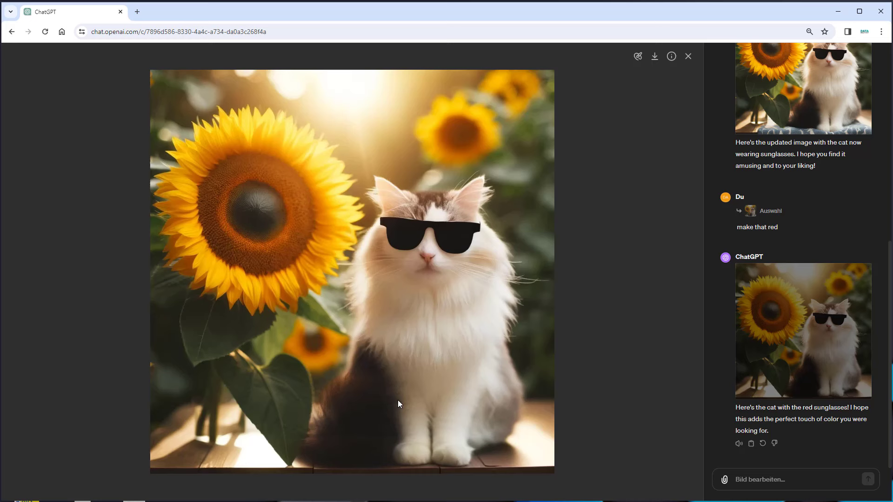
{"action": "mouse_move", "coordinate": [276, 416]}
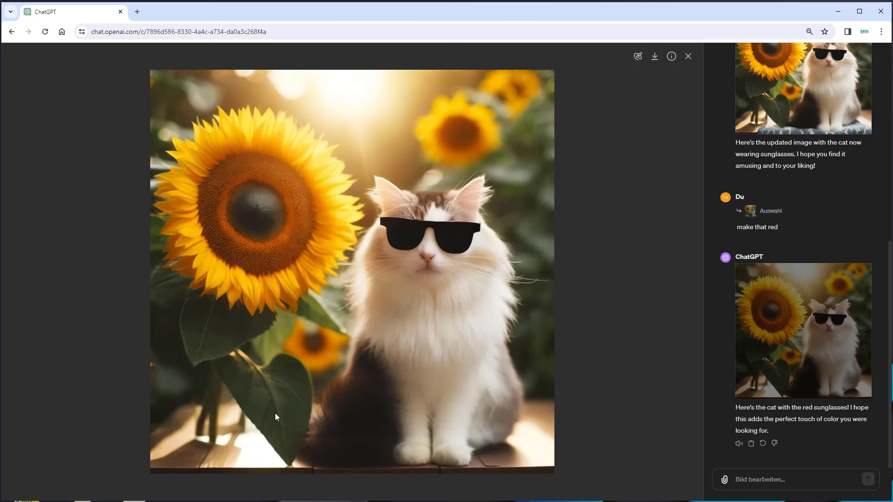
{"action": "mouse_move", "coordinate": [275, 417]}
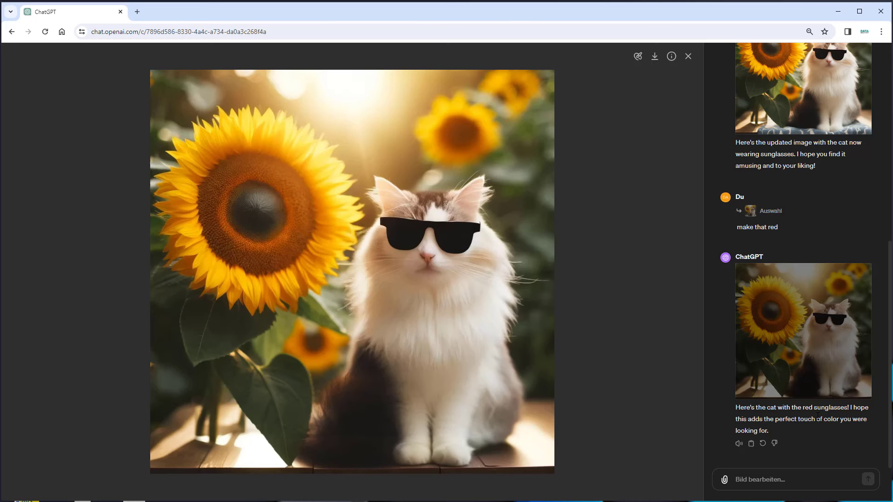
{"action": "mouse_move", "coordinate": [596, 282]}
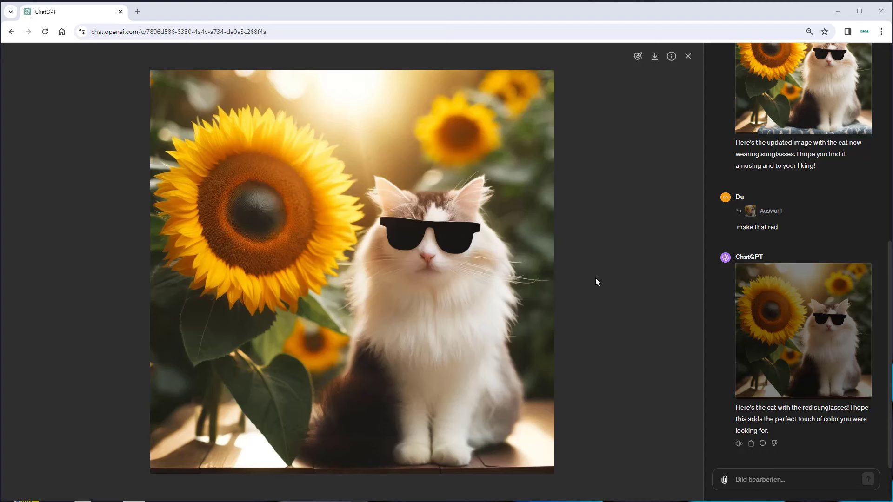
{"action": "mouse_move", "coordinate": [600, 292]}
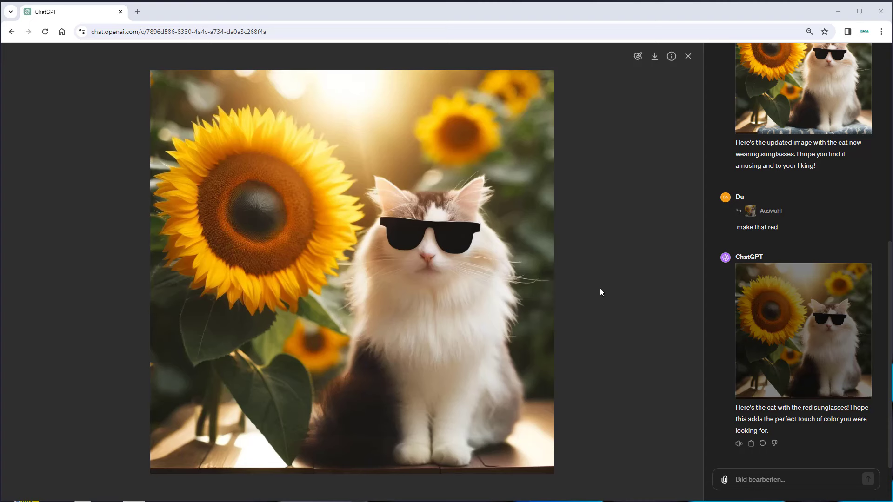